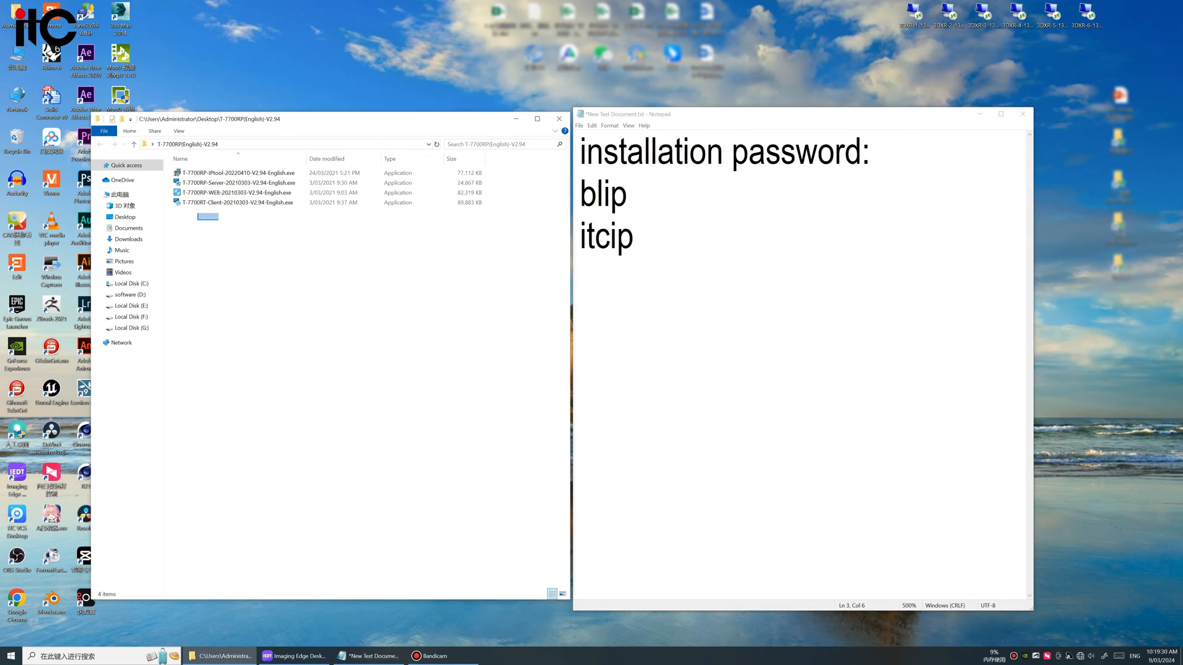
Step: Open Windows Security's Virus & threat protection settings to reach the Real-time protection toggle
{"action": "key", "text": "ctrl+a"}
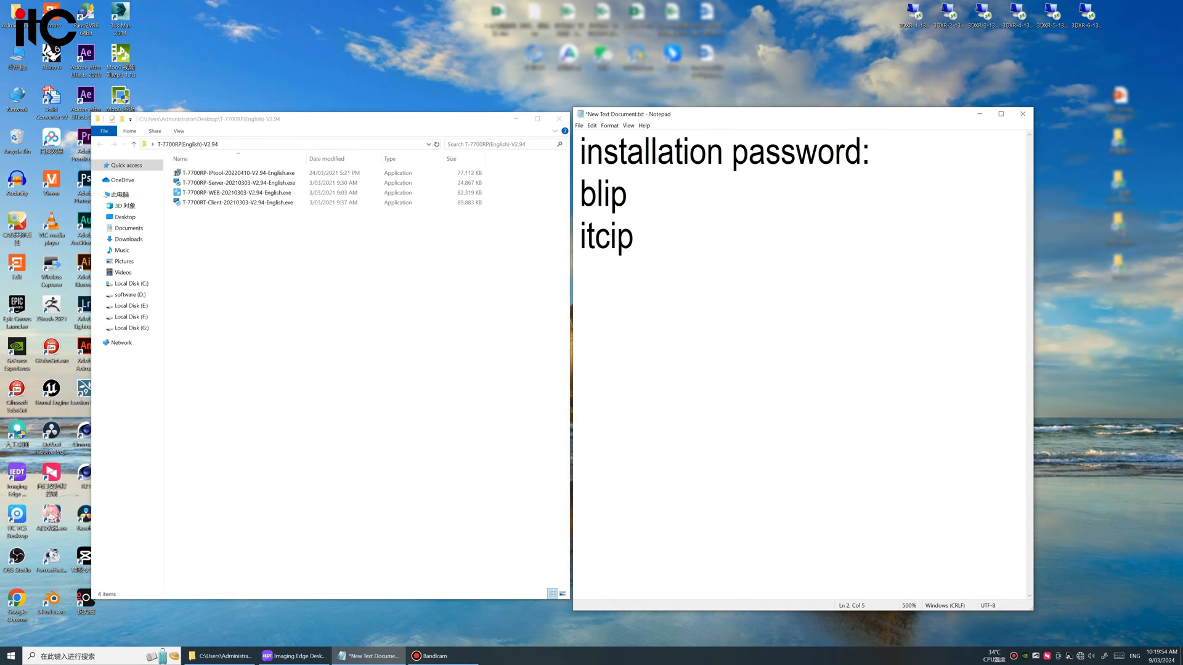
{"action": "left_click_drag", "start_coordinate": [581, 195], "coordinate": [636, 240]}
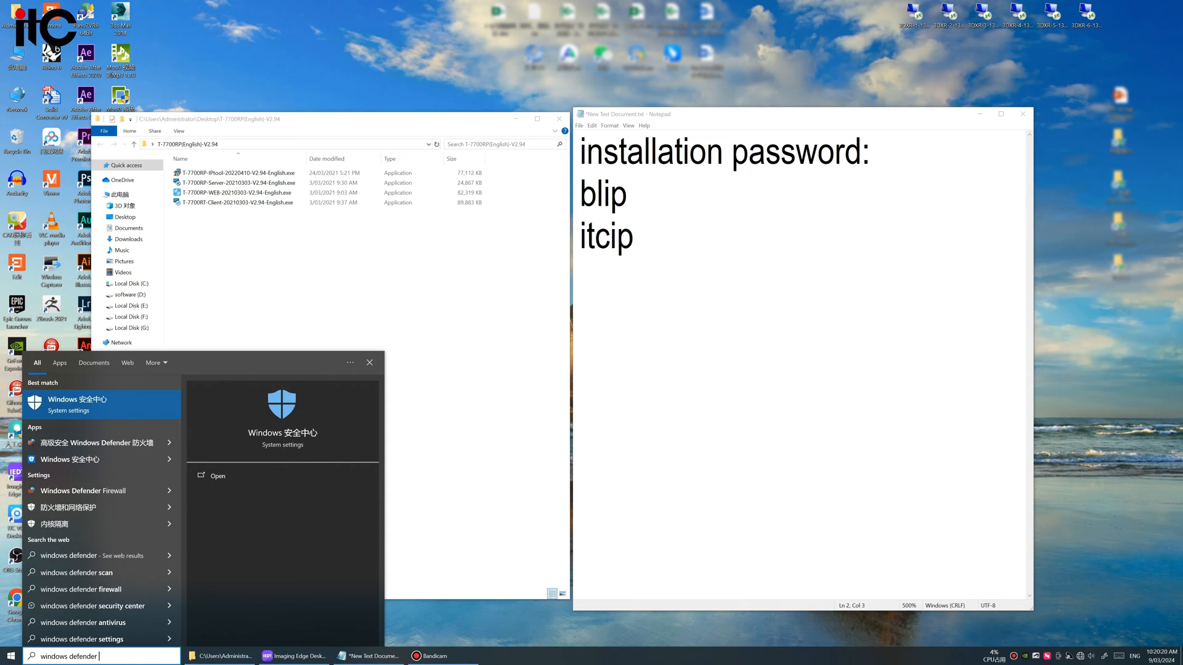
{"action": "left_click", "coordinate": [217, 475]}
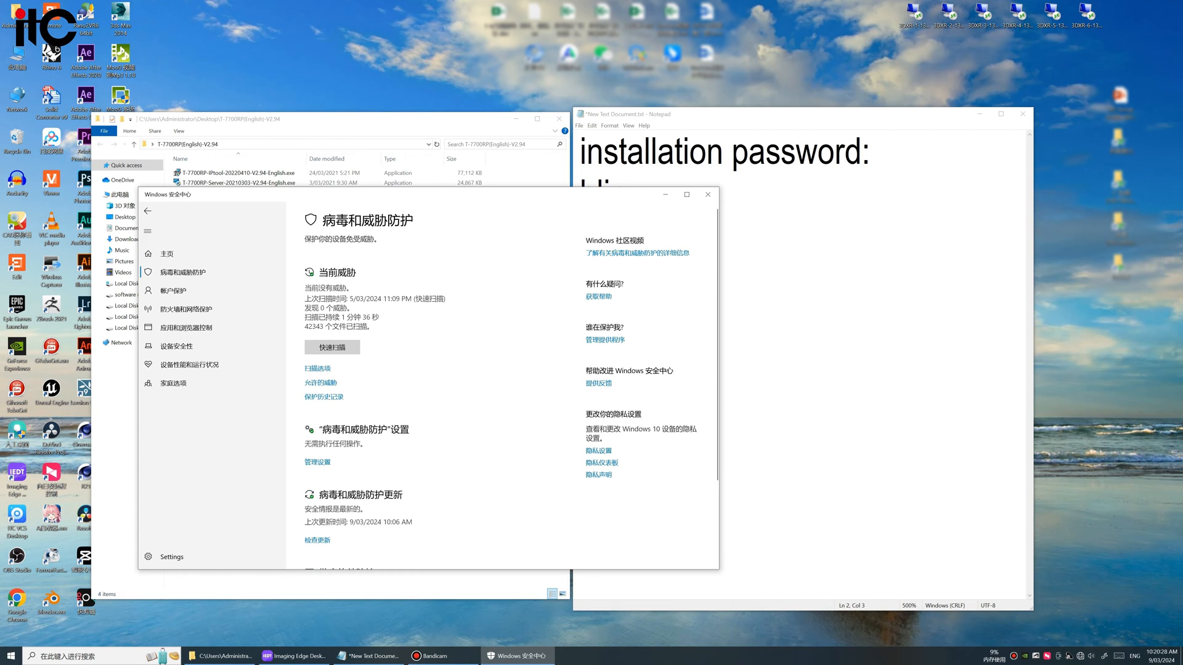
{"action": "left_click", "coordinate": [316, 461]}
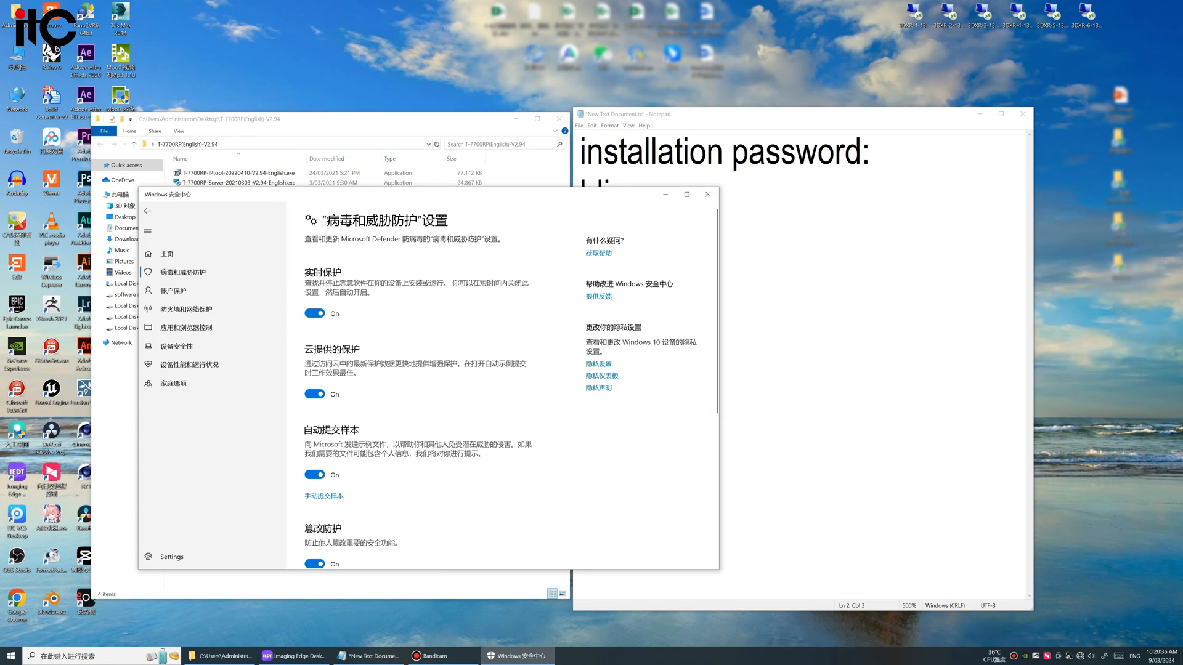
{"action": "left_click", "coordinate": [315, 313]}
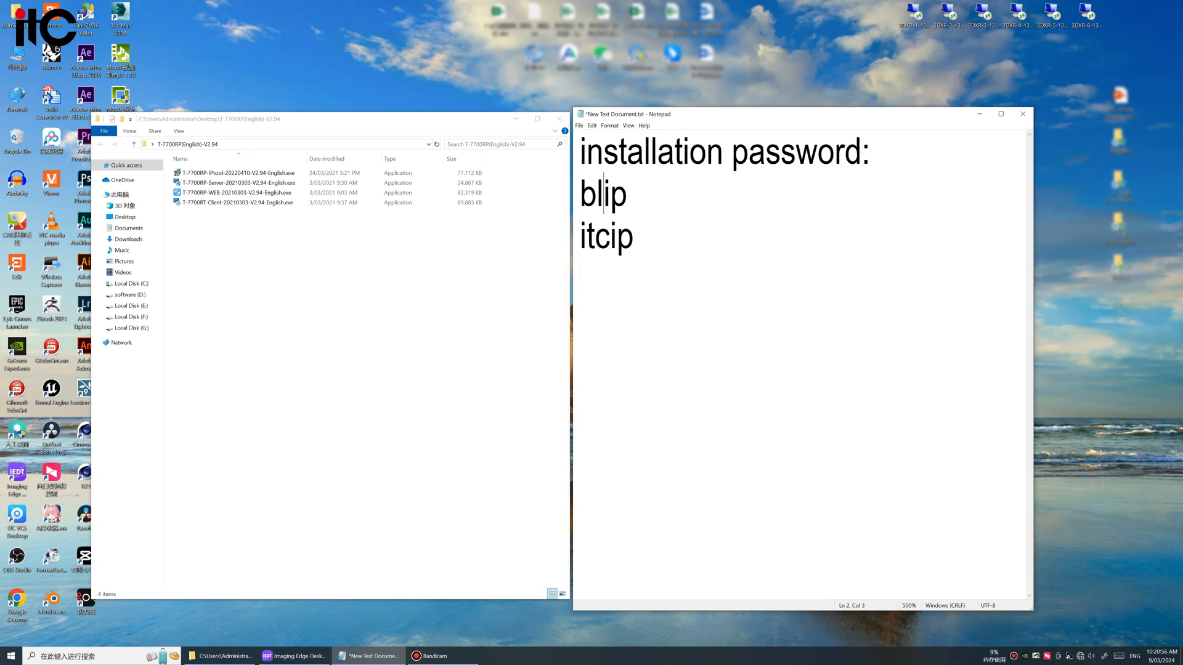
Step: Run the IPTool installer in English with the default folder, then finish setup
{"action": "left_click", "coordinate": [236, 173]}
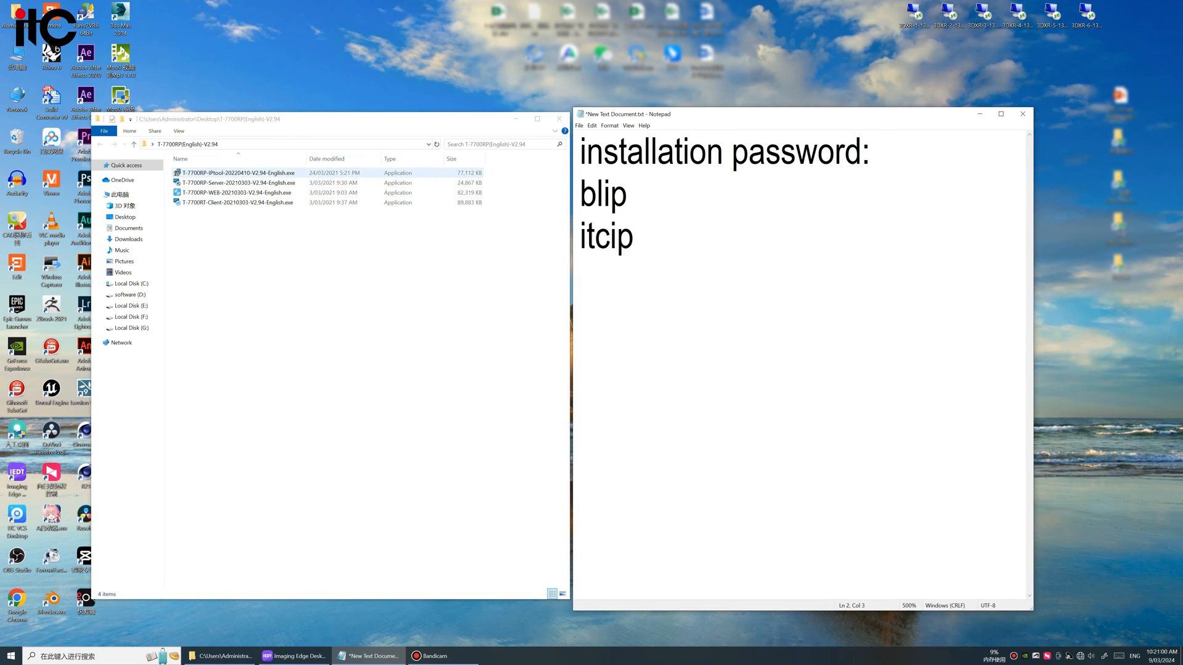
{"action": "left_click", "coordinate": [236, 172]}
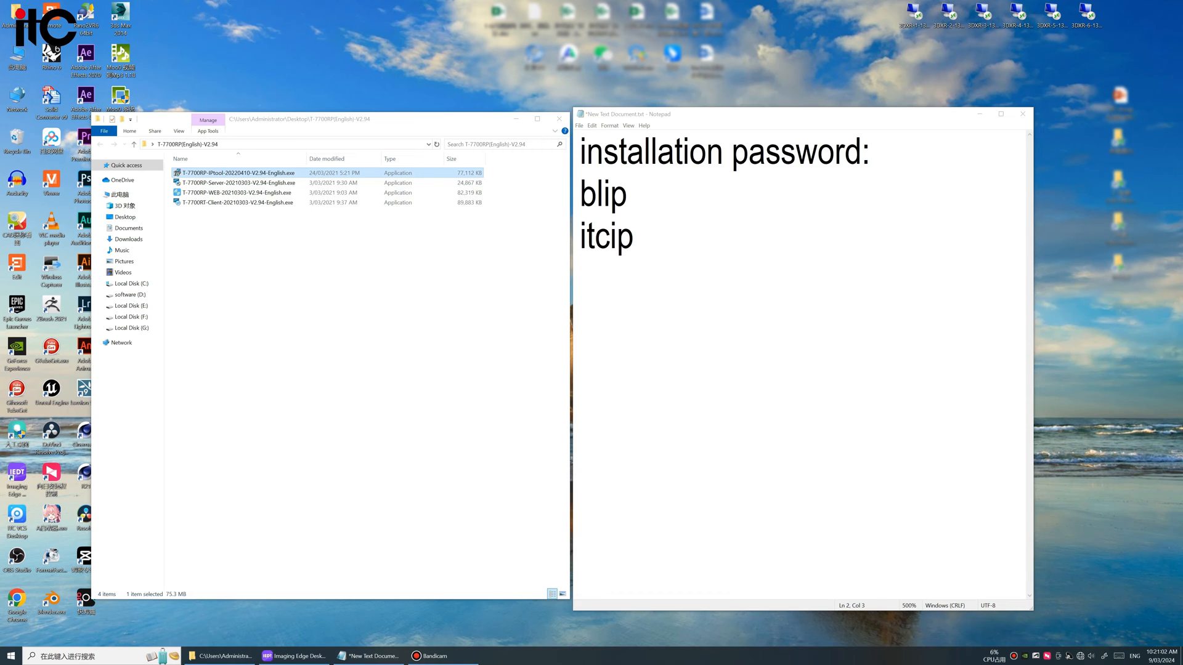
{"action": "double_click", "coordinate": [236, 173]}
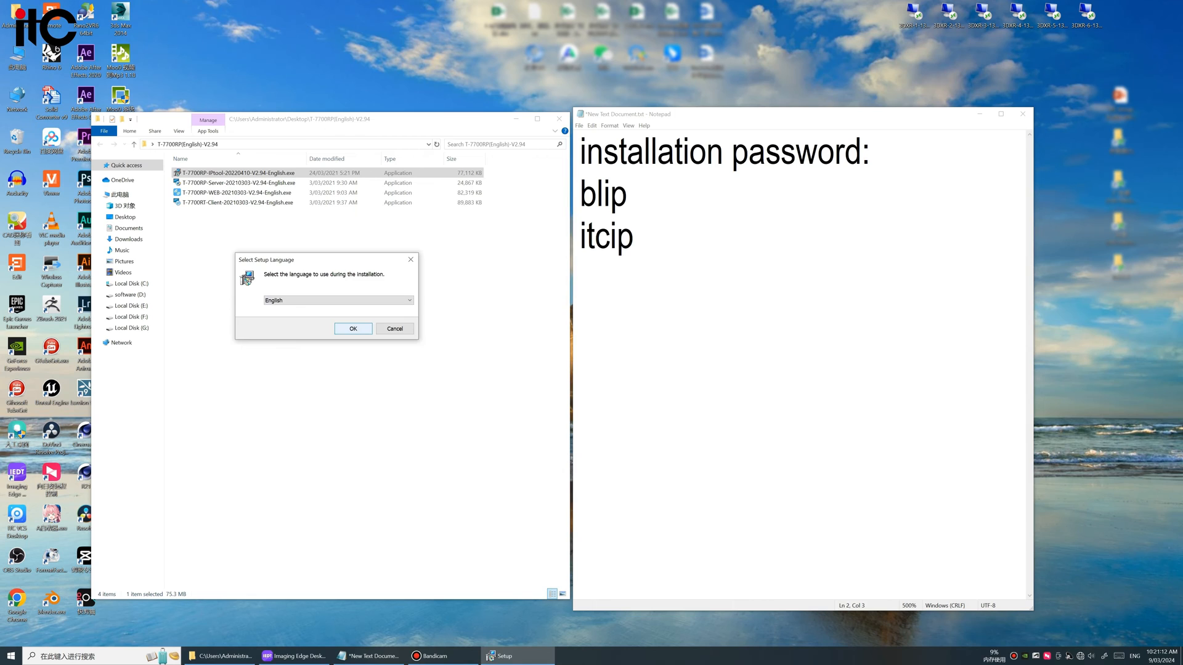
{"action": "left_click", "coordinate": [352, 328]}
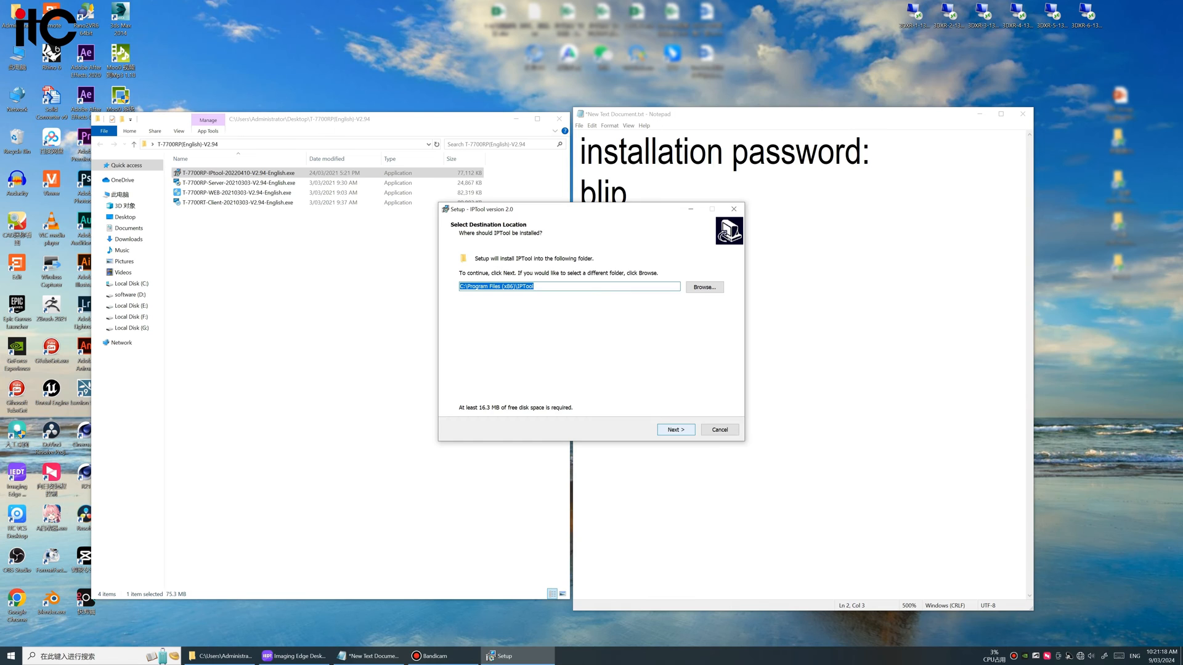
{"action": "left_click", "coordinate": [674, 429]}
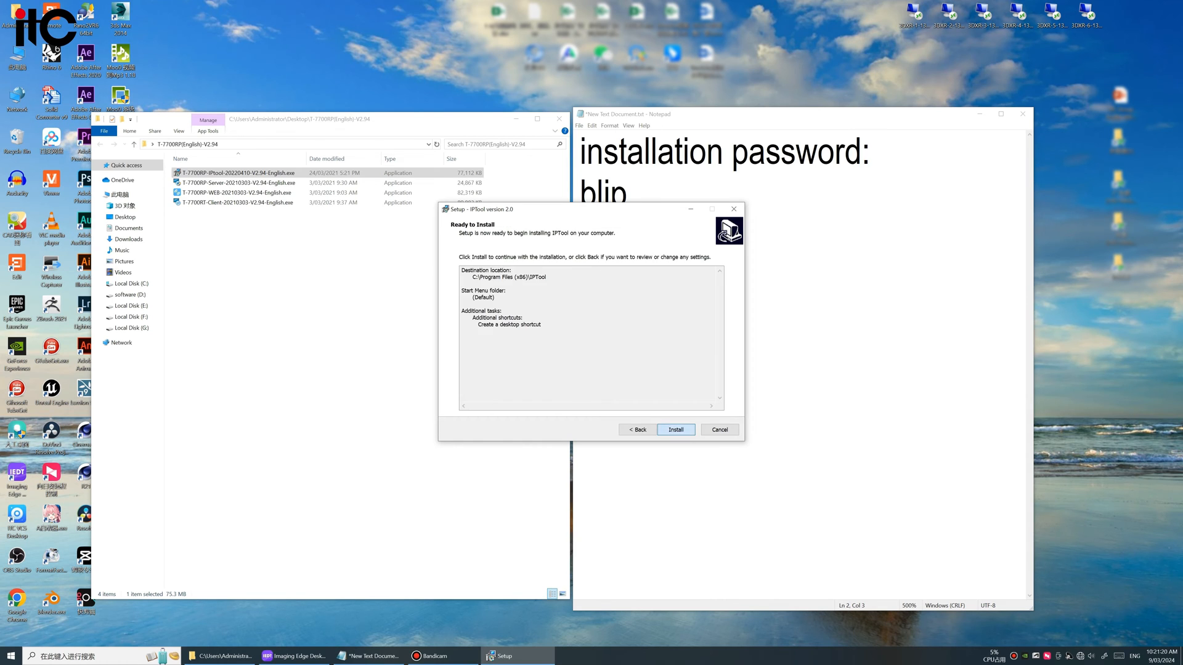
{"action": "left_click", "coordinate": [674, 430]}
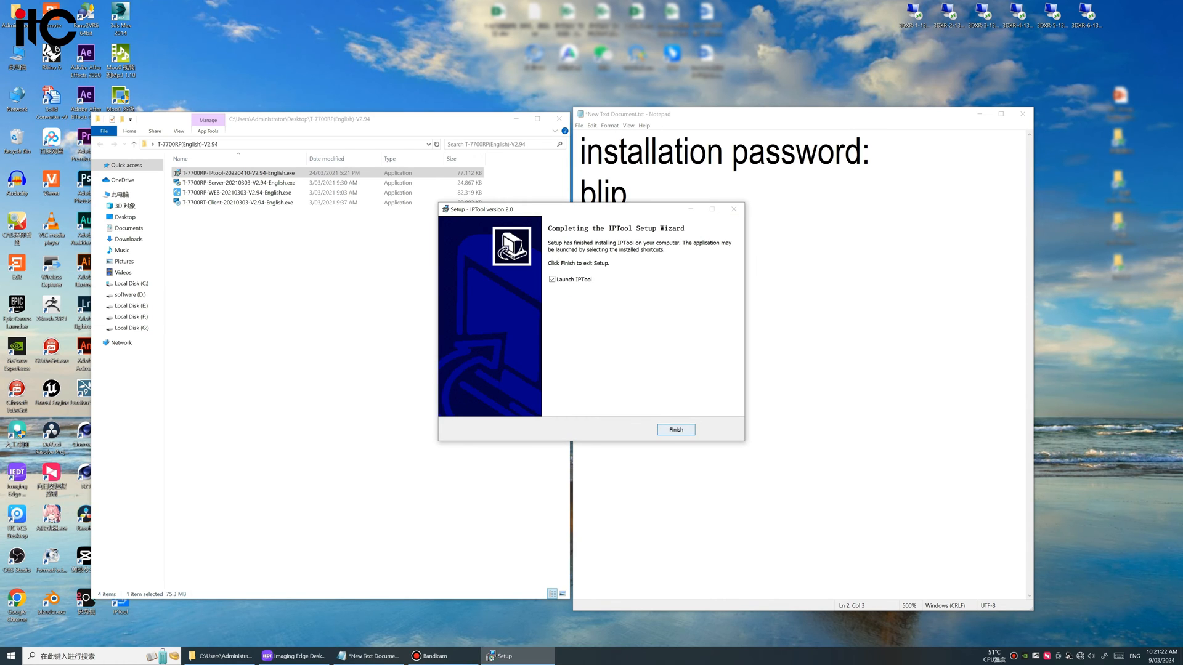
{"action": "left_click", "coordinate": [675, 429]}
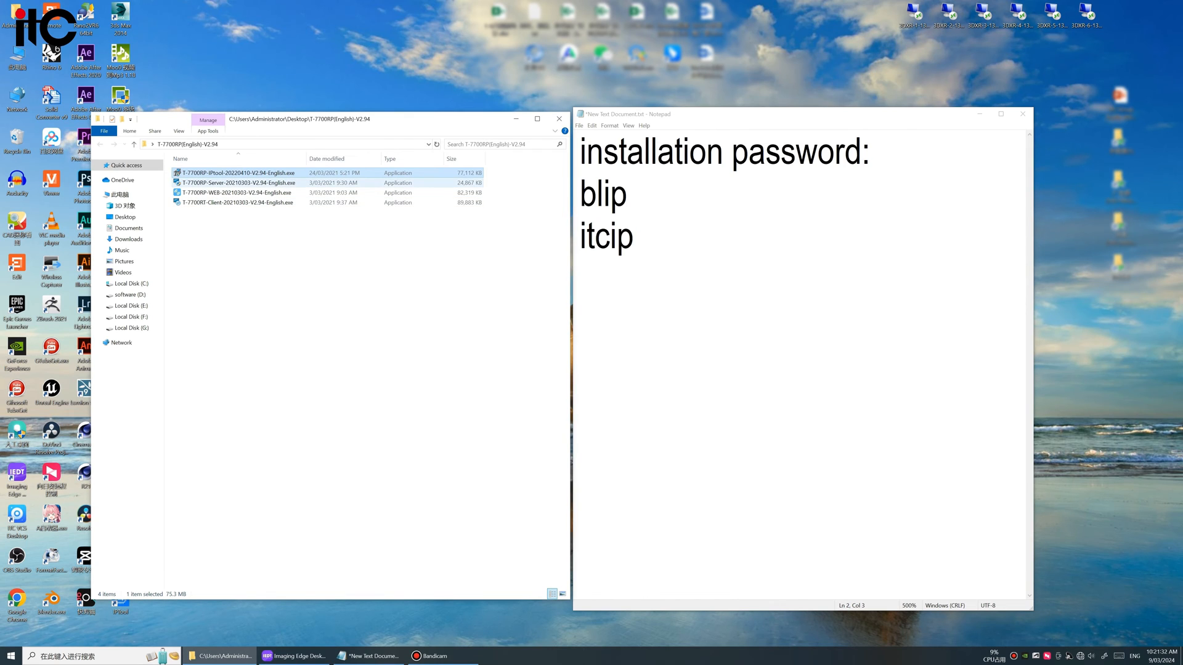
{"action": "double_click", "coordinate": [237, 182]}
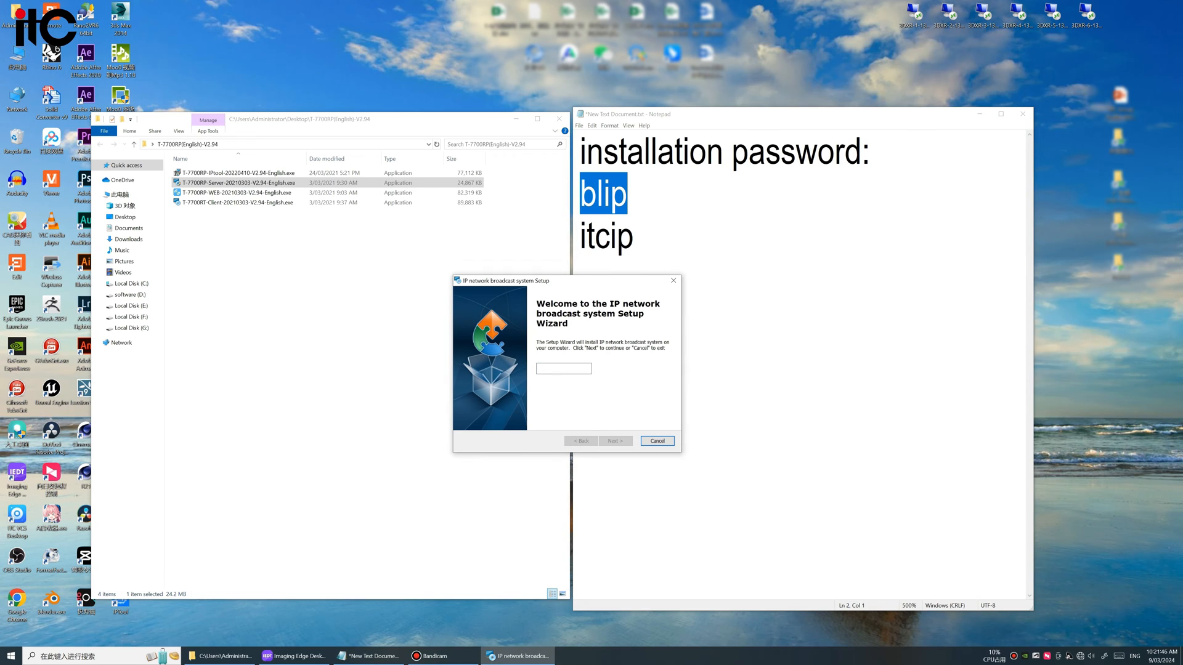
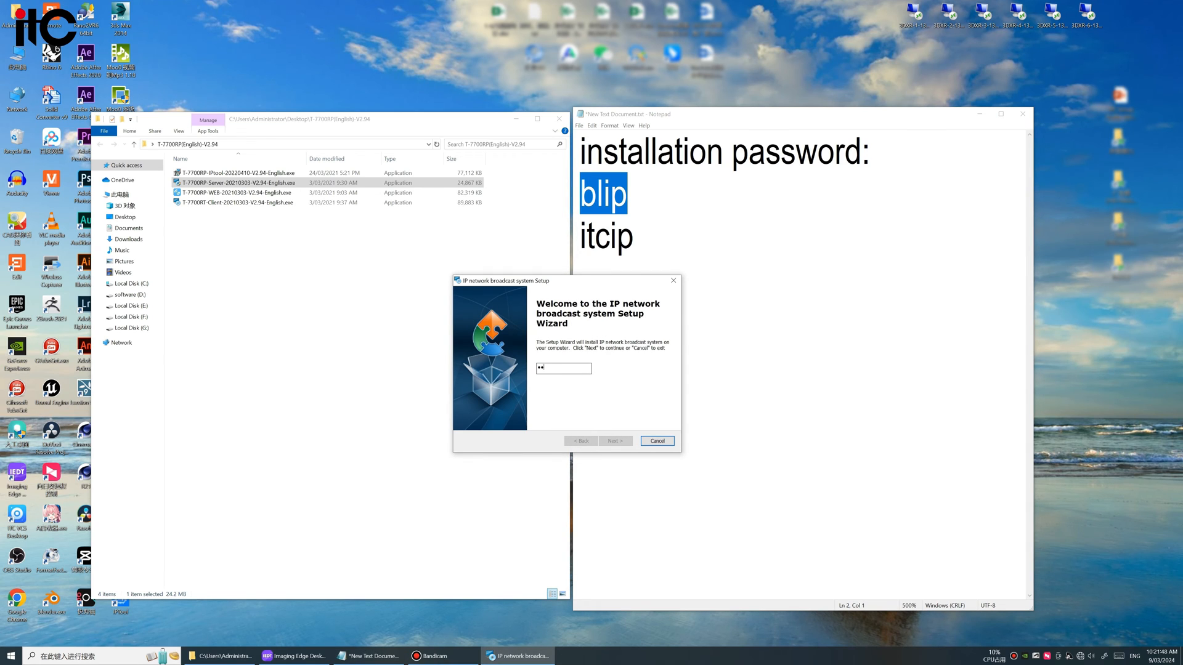
{"action": "left_click", "coordinate": [615, 441]}
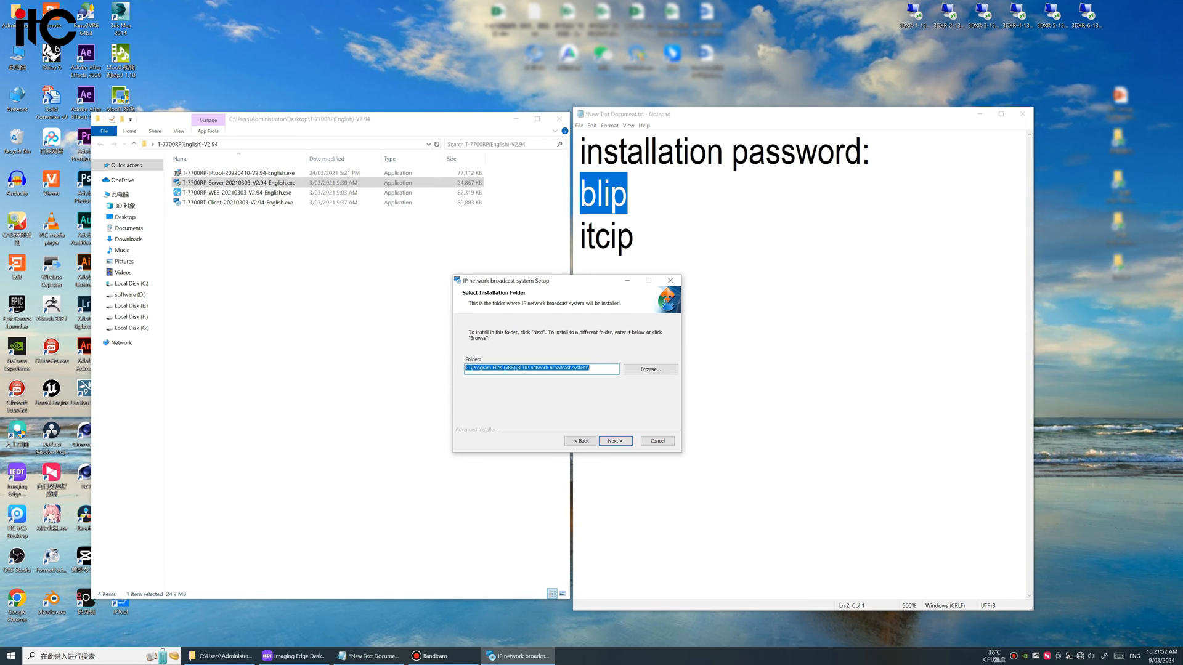
{"action": "left_click", "coordinate": [615, 441]}
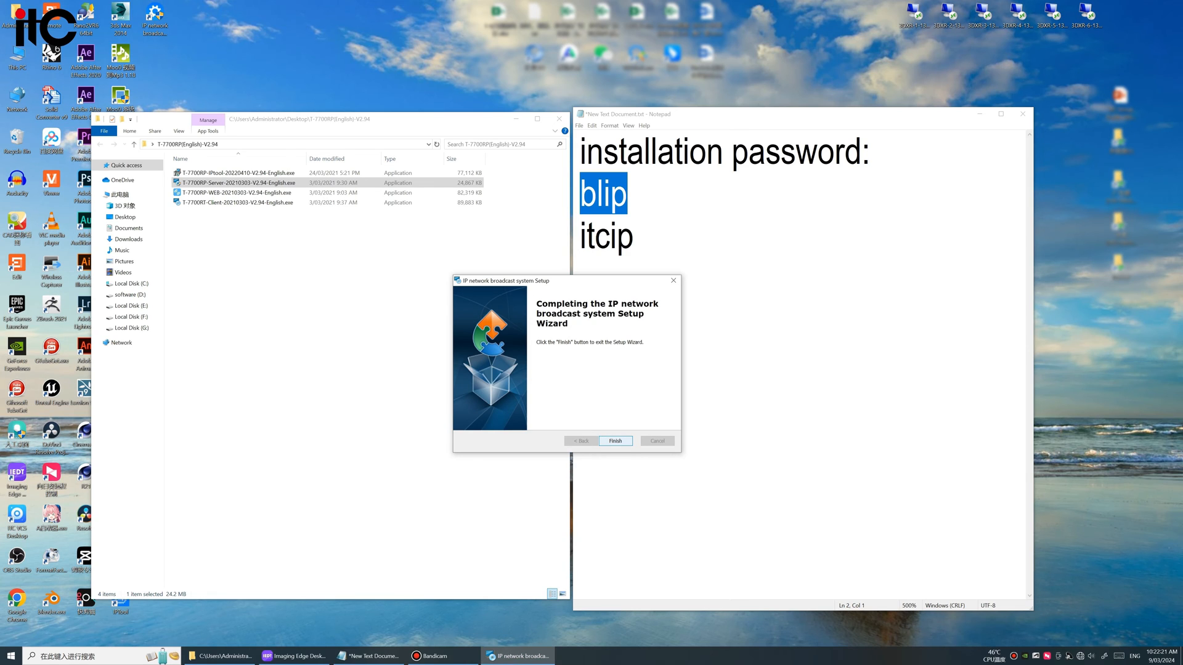
{"action": "left_click", "coordinate": [615, 441]}
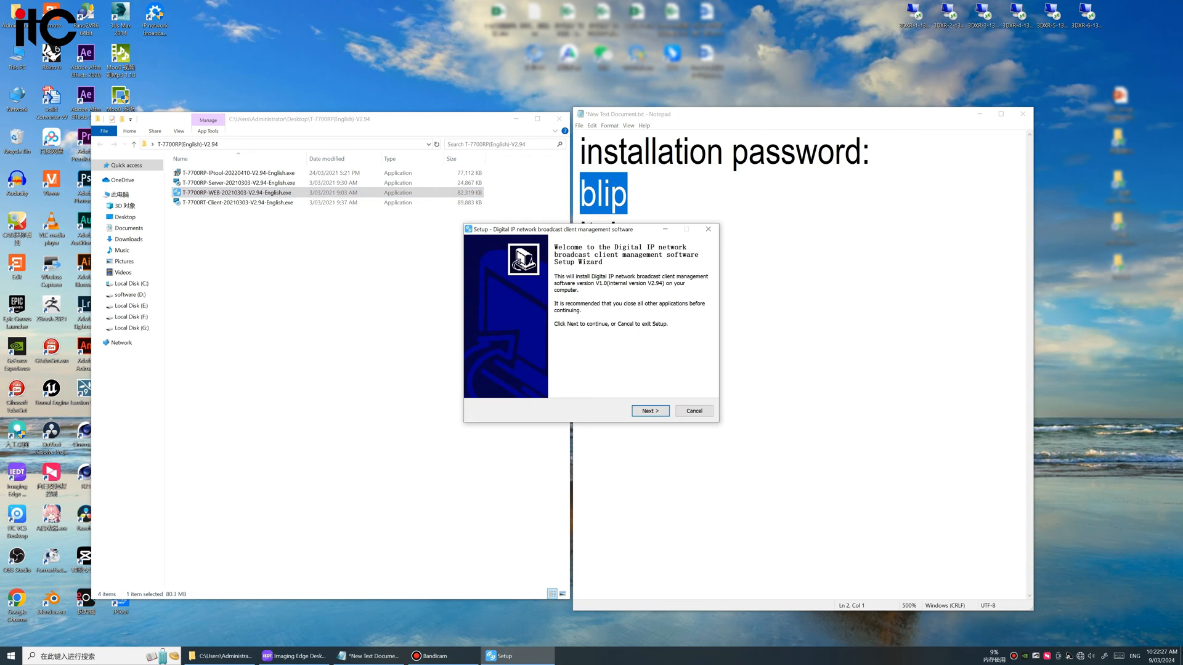
{"action": "left_click", "coordinate": [648, 410]}
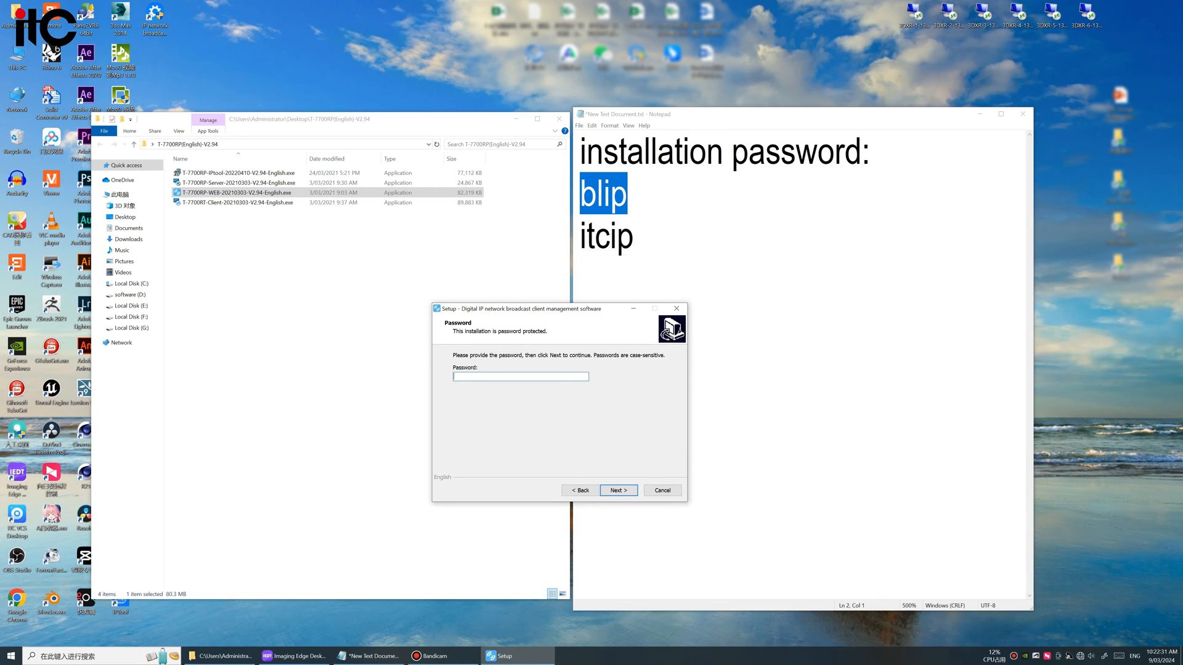
{"action": "double_click", "coordinate": [604, 236]}
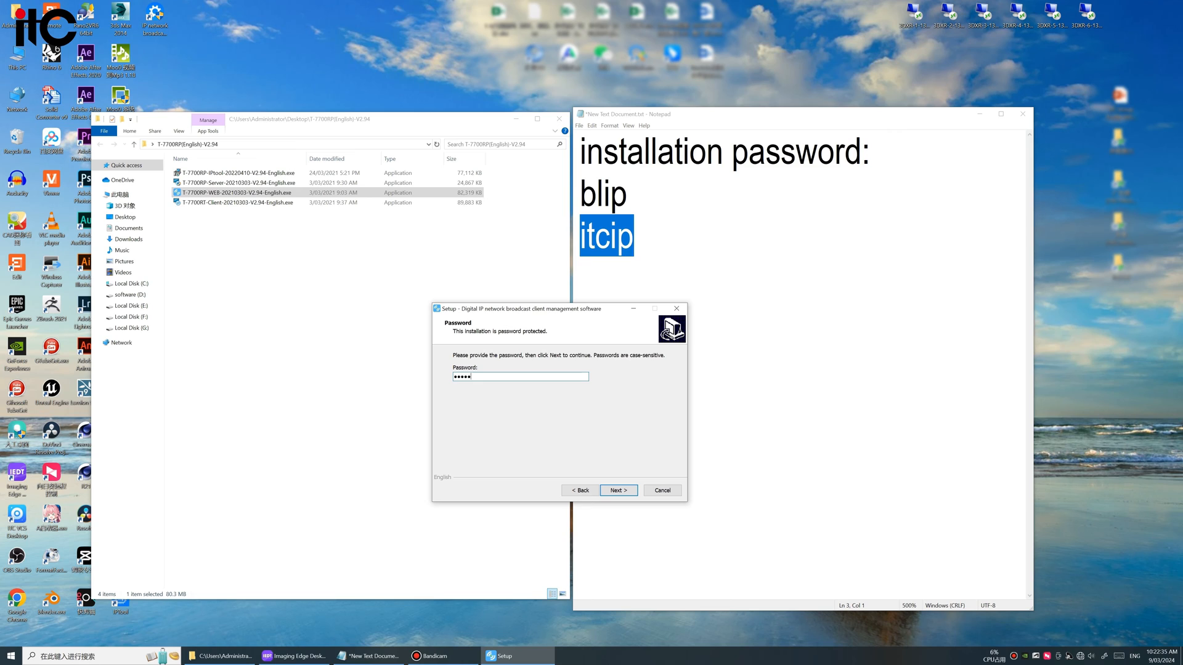
{"action": "left_click", "coordinate": [617, 491]}
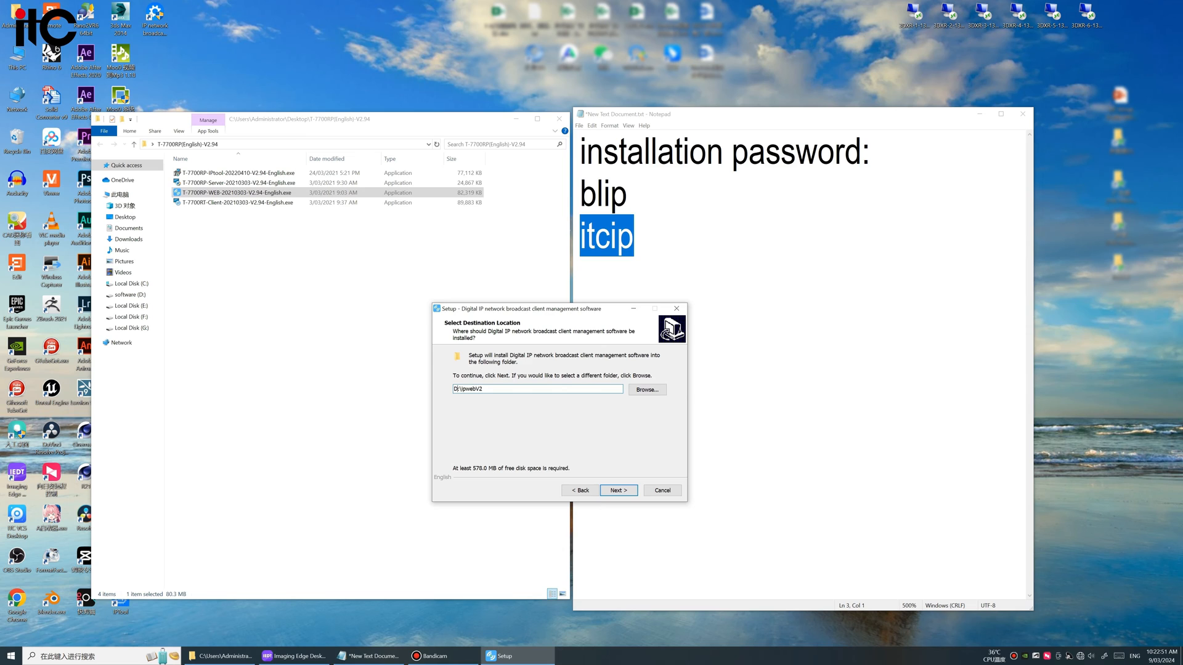
{"action": "left_click", "coordinate": [617, 489]}
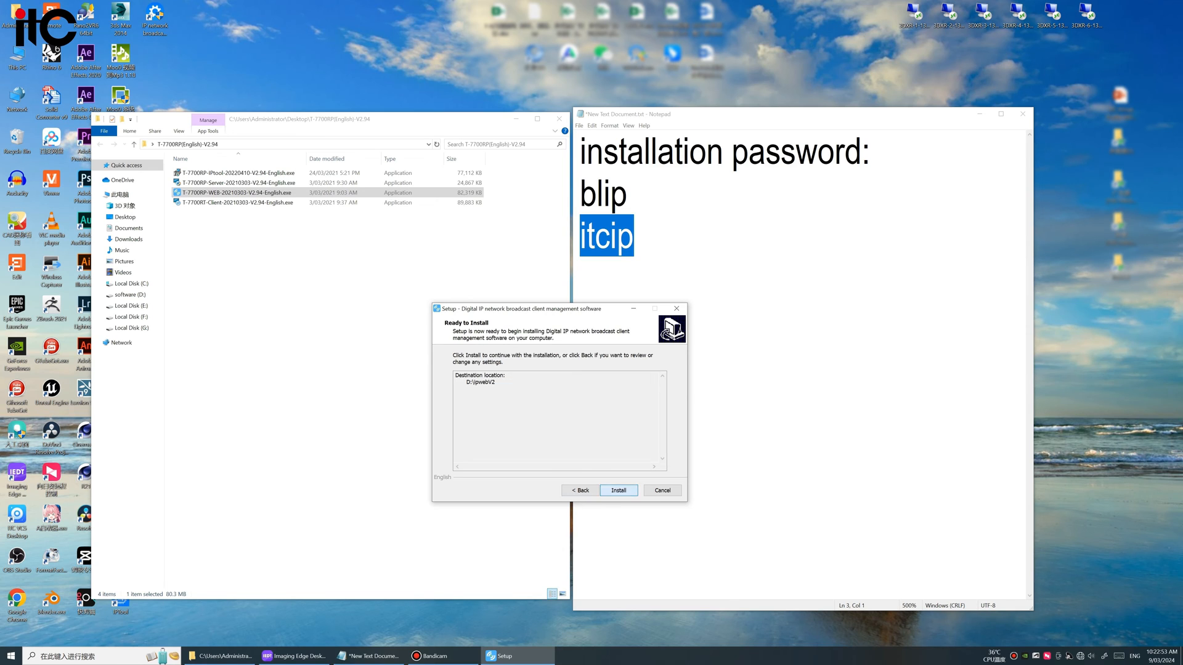
{"action": "left_click", "coordinate": [618, 490]}
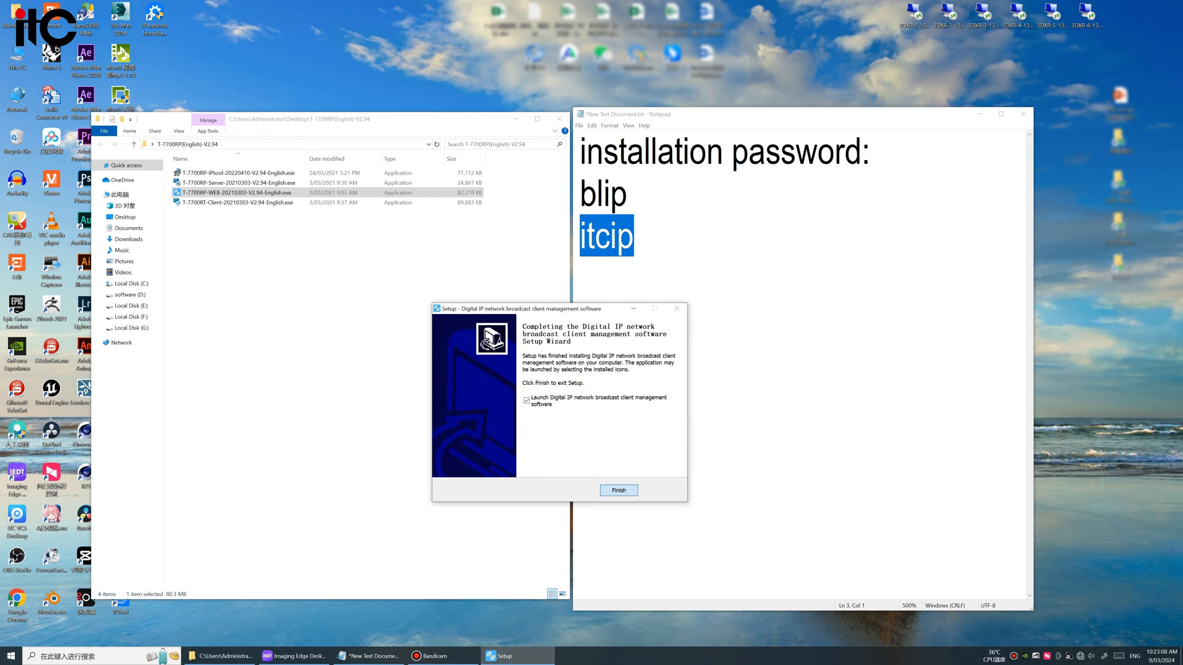
{"action": "left_click", "coordinate": [618, 490]}
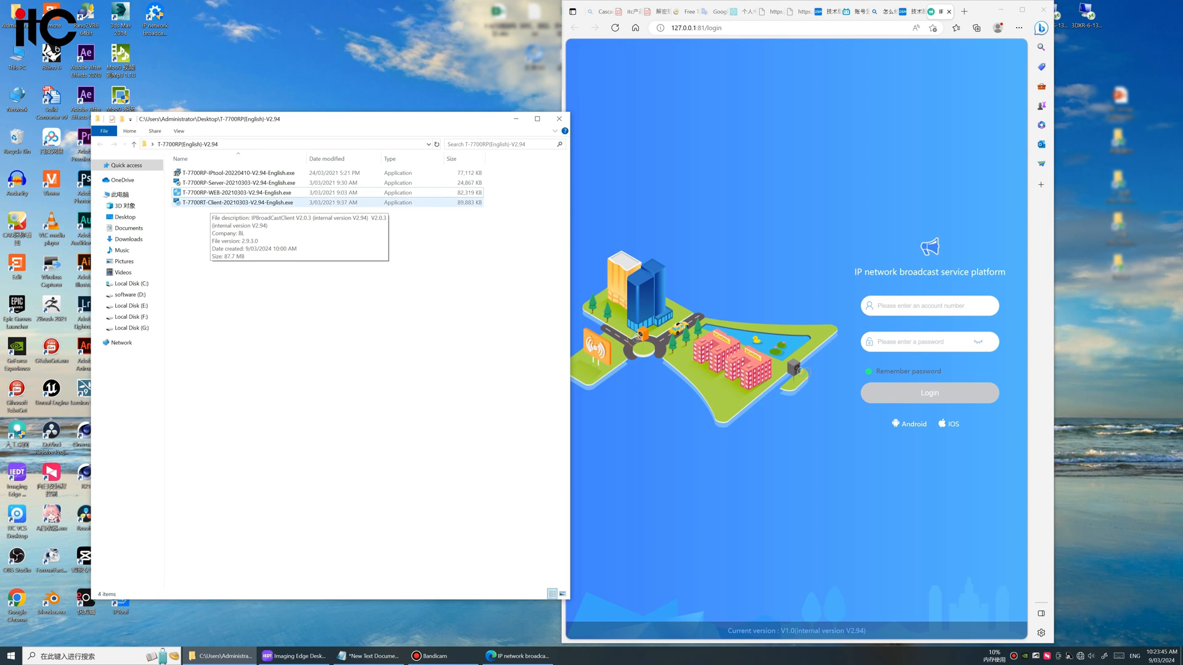
Step: Run the IPBroadCastClient installer, enter its password, install, and close the wizard
{"action": "double_click", "coordinate": [236, 202]}
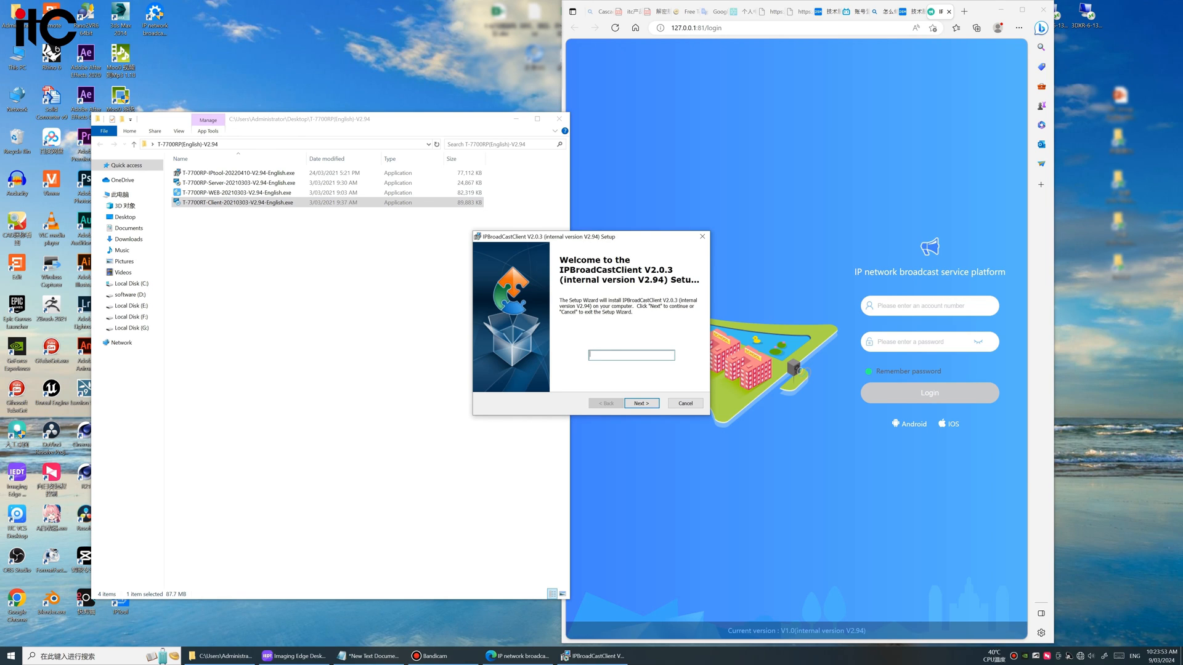
{"action": "type", "text": "****"}
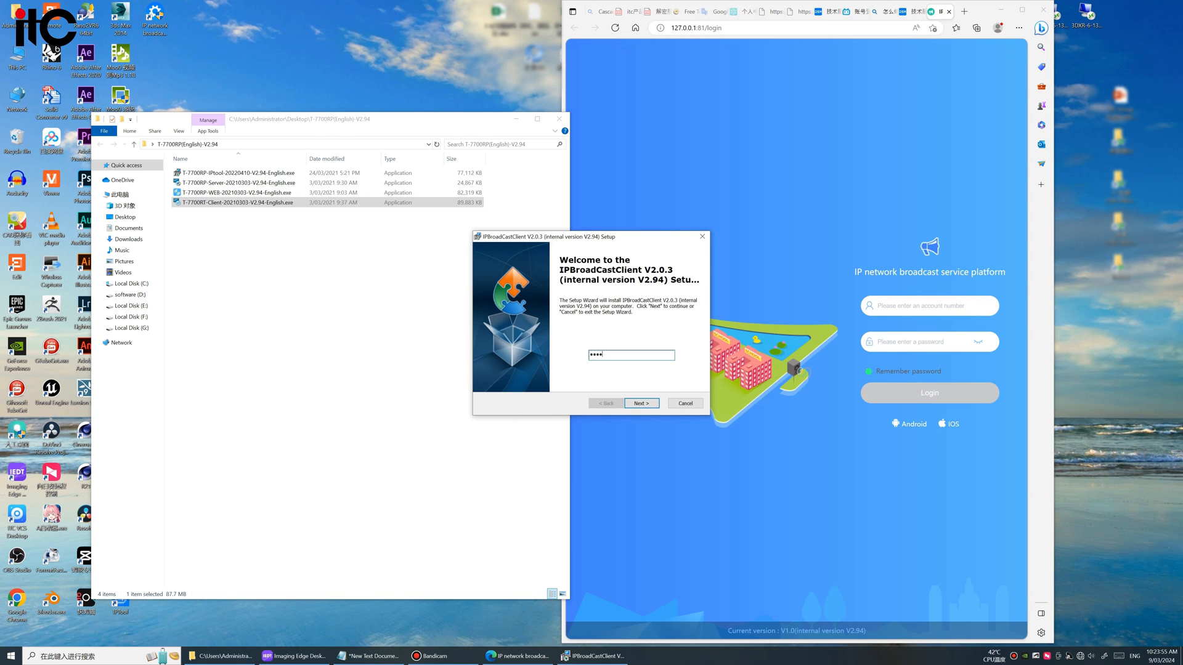
{"action": "left_click", "coordinate": [641, 403]}
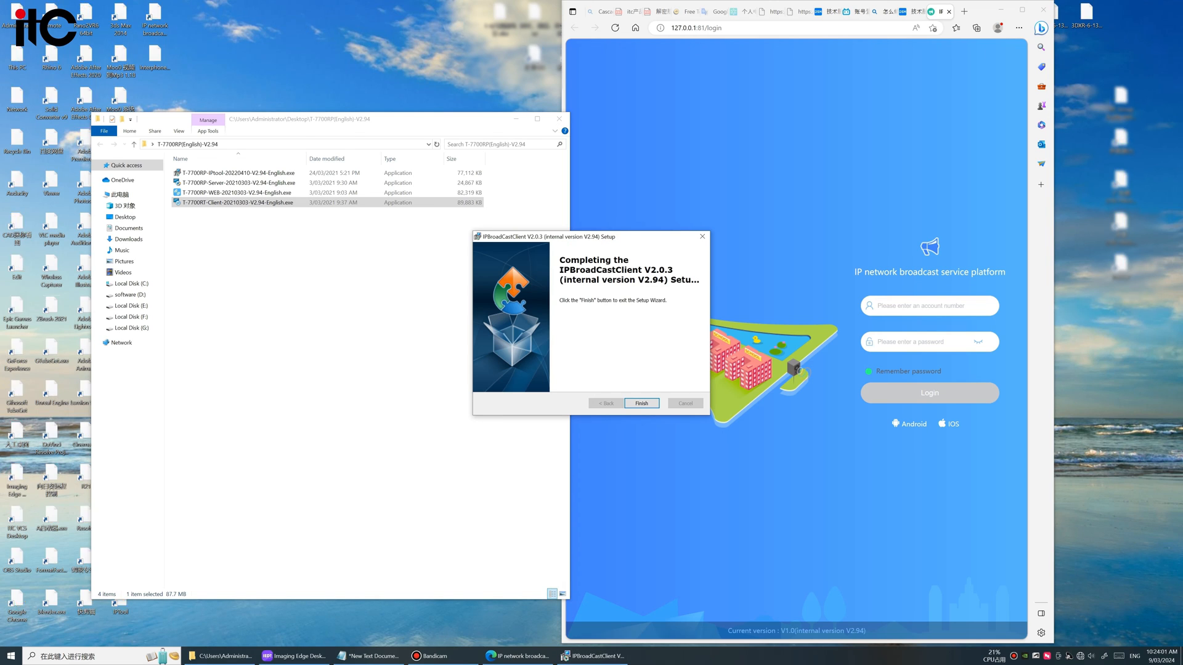
{"action": "left_click", "coordinate": [641, 403]}
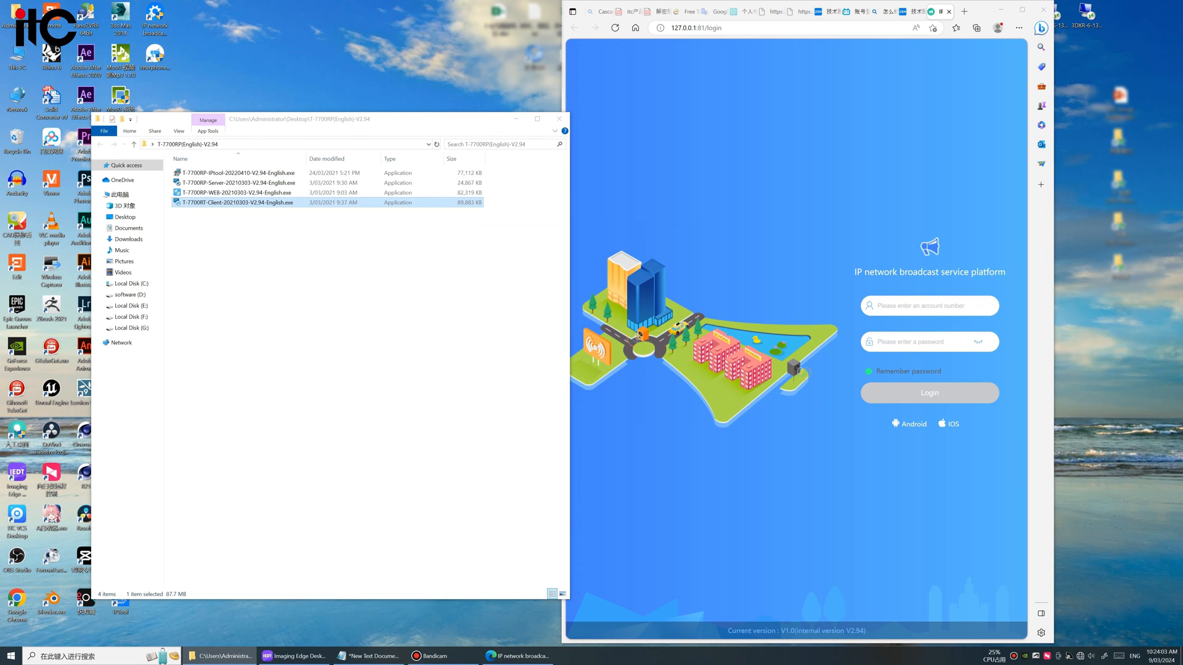